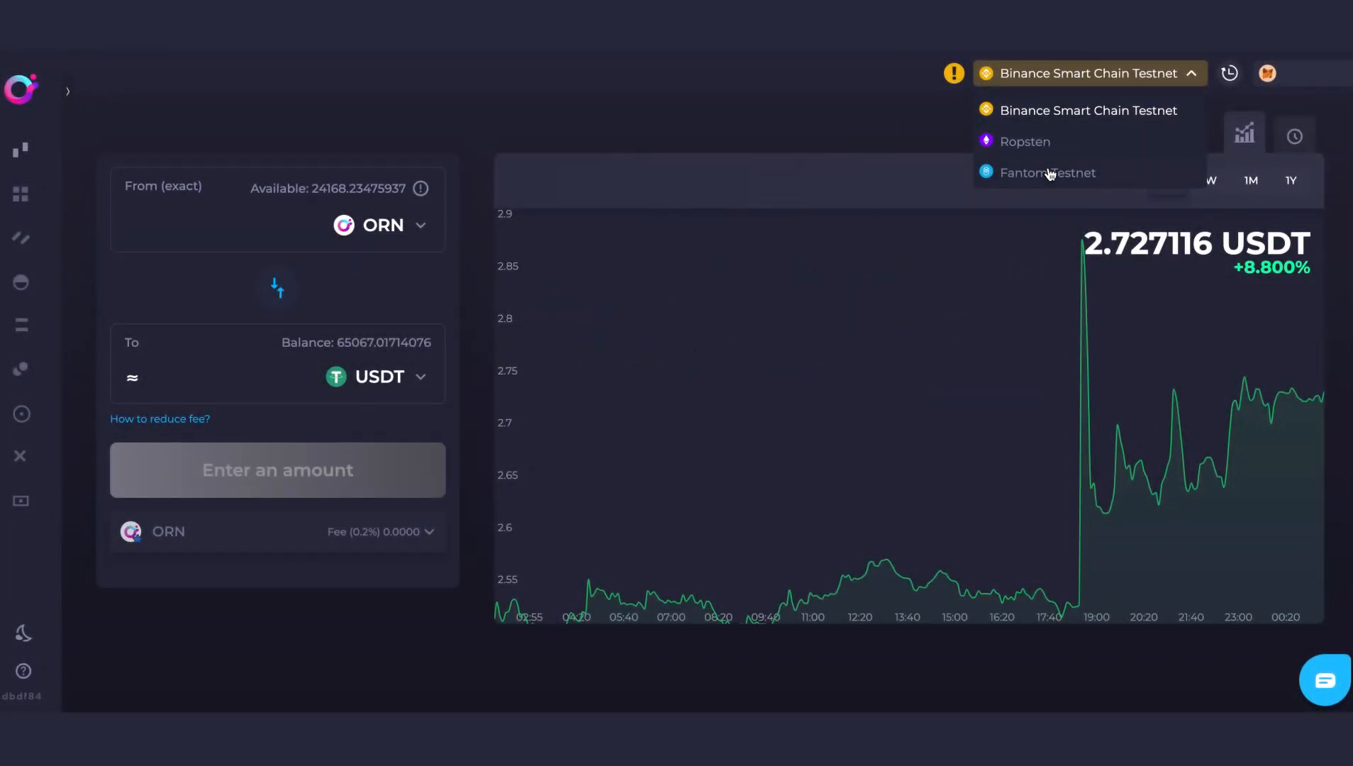
- Switch the trading network to Fantom Testnet from the network dropdown
left_click(1047, 173)
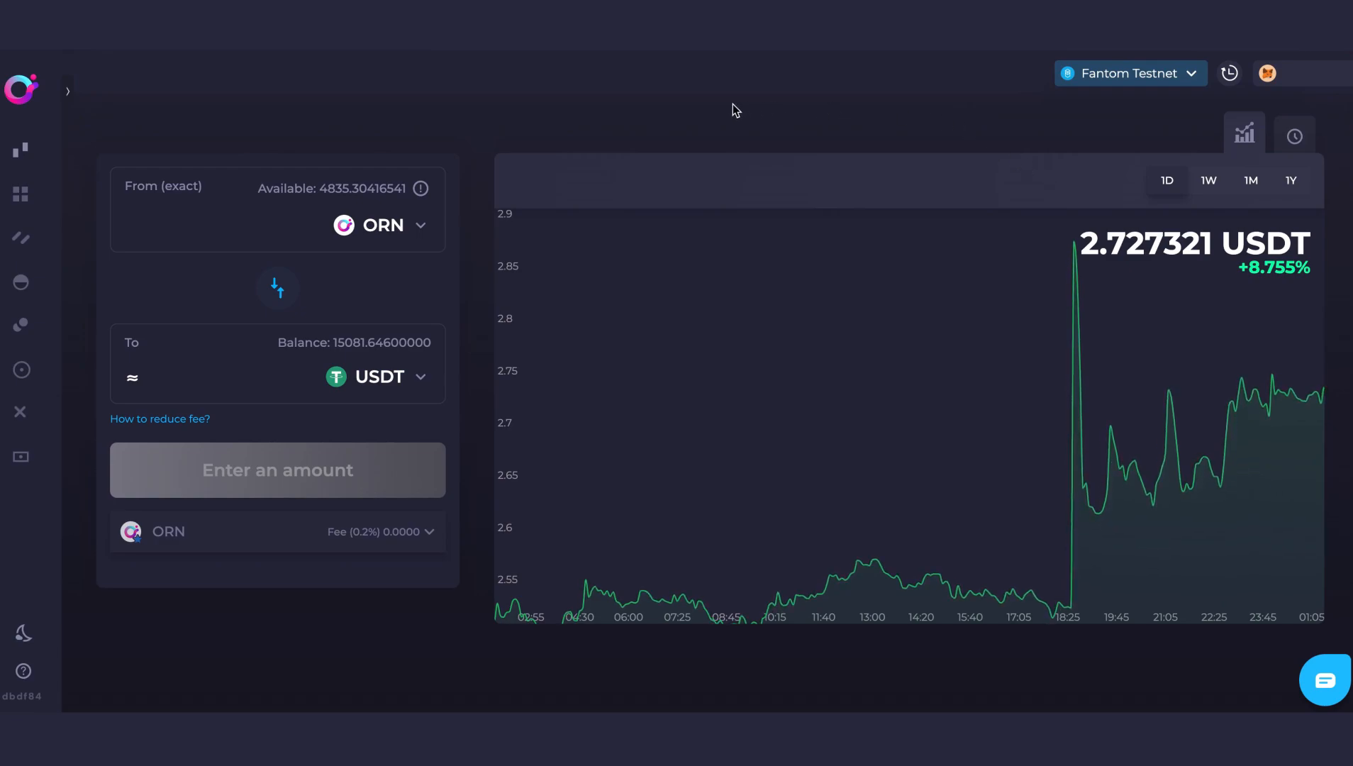
mouse_move(380, 377)
type("100")
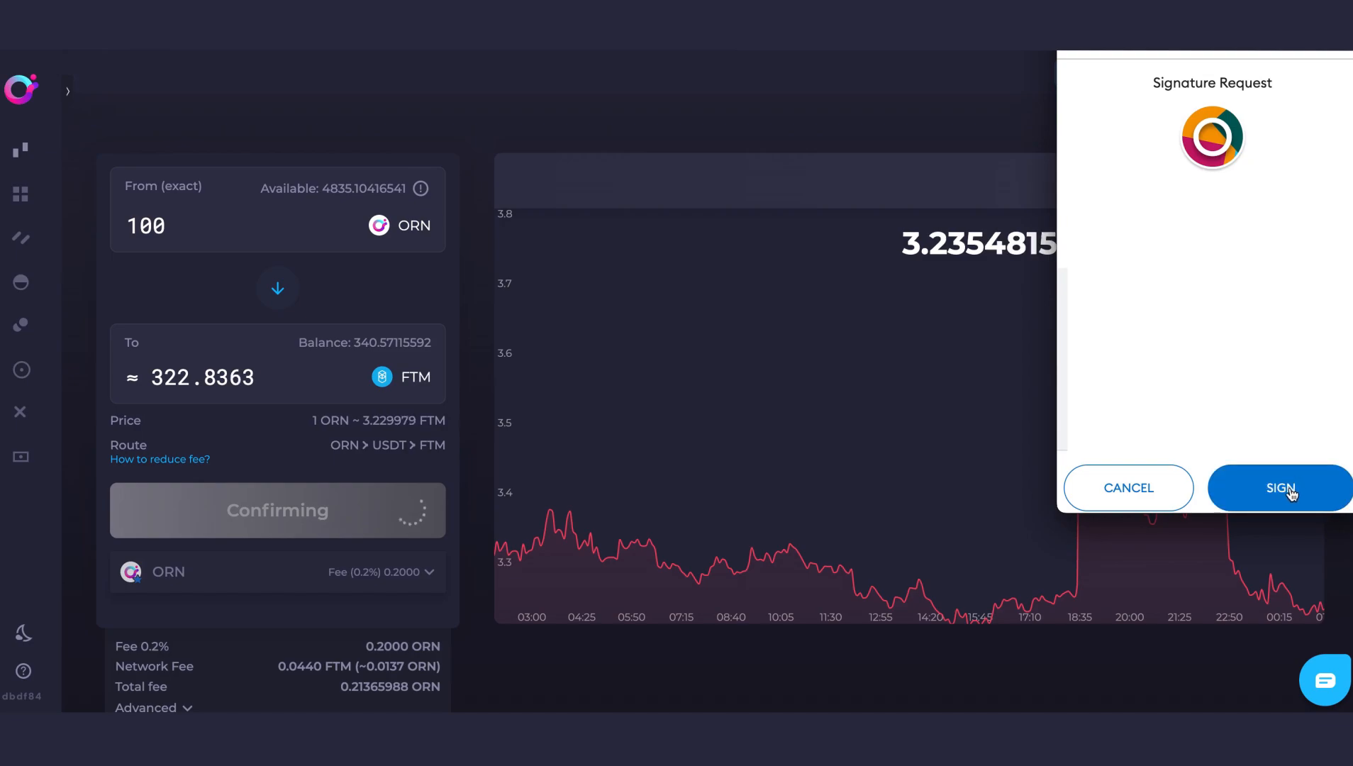
- Sign the wallet signature request for the 100 ORN to ~322.84 FTM swap
left_click(1279, 488)
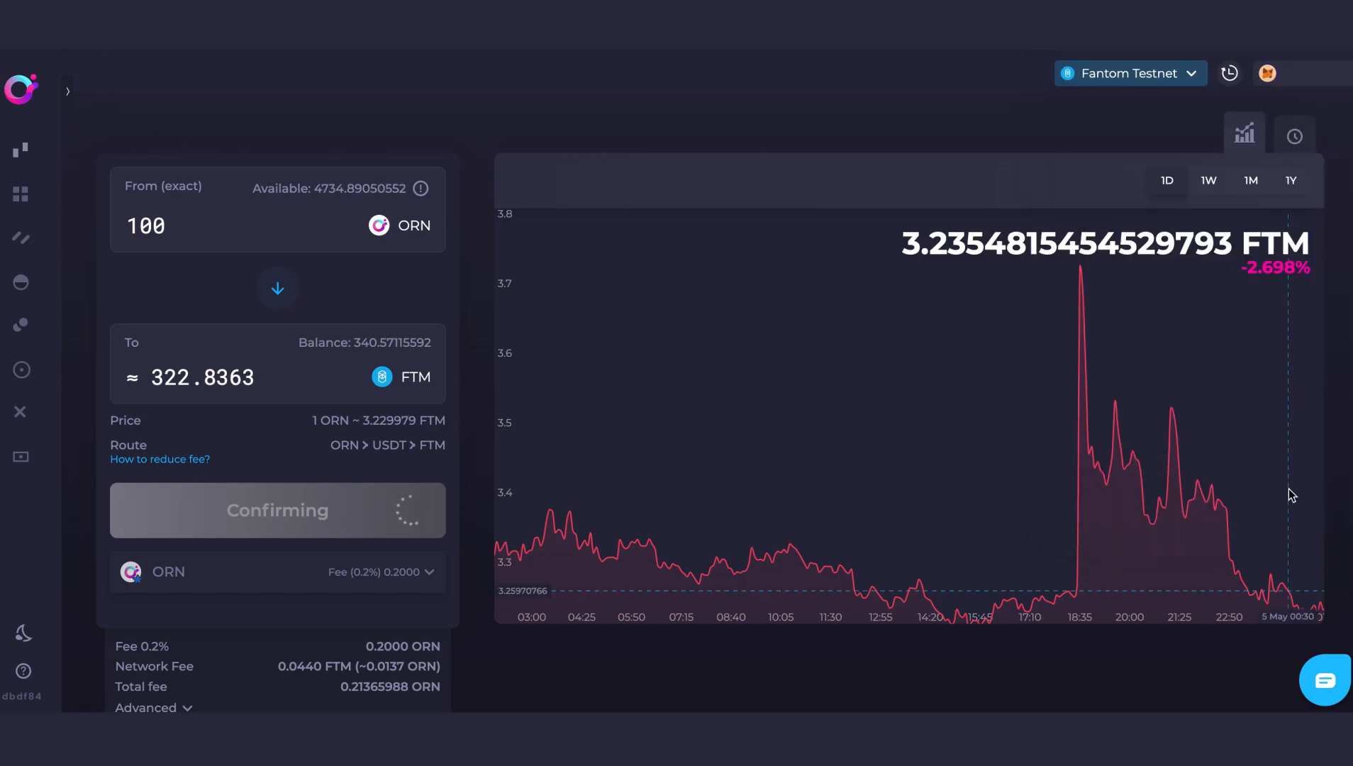